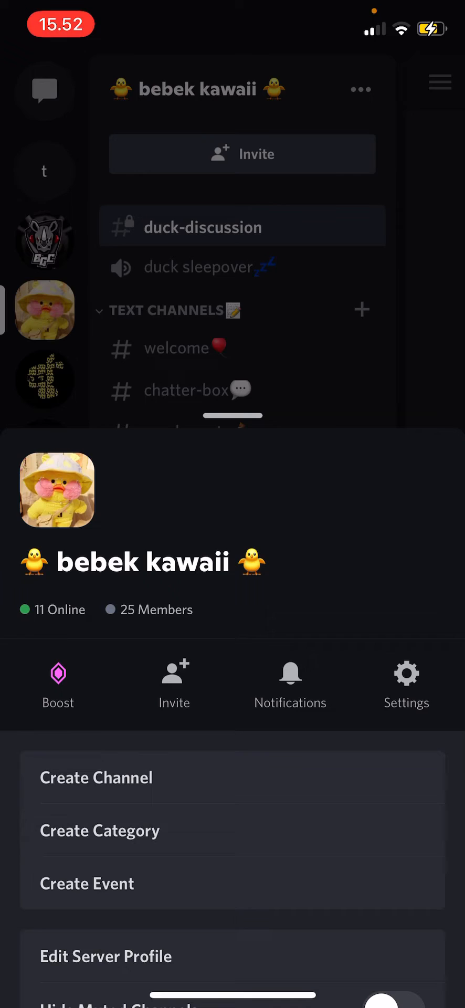
- Open the bebek kawaii server's settings and go to its Channels page
left_click(406, 684)
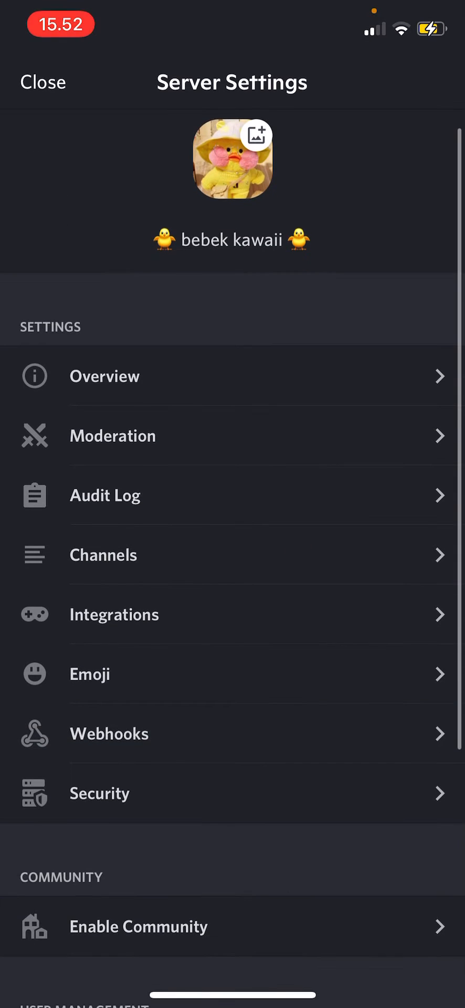
left_click(103, 555)
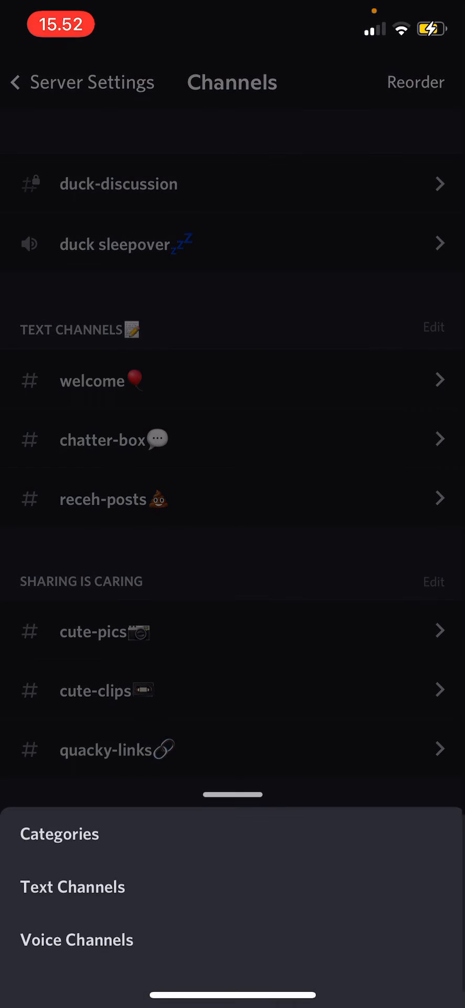
left_click(416, 83)
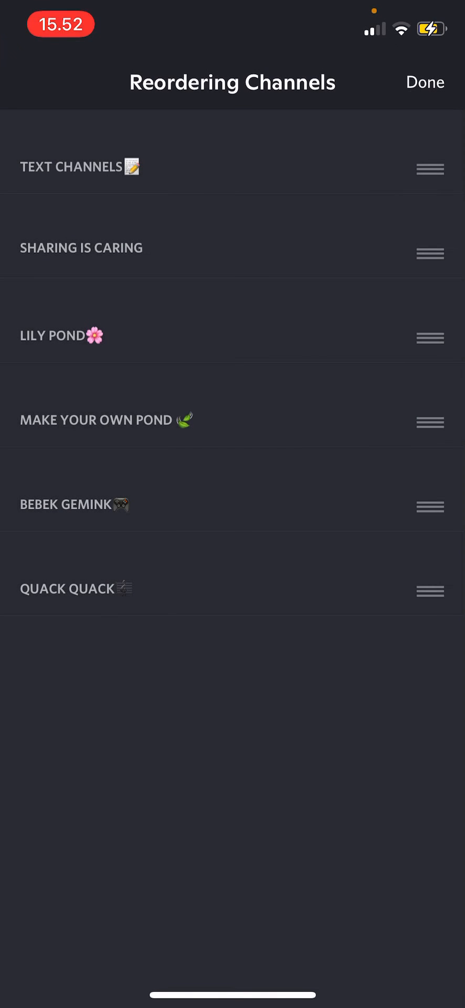
left_click_drag(431, 253, 430, 404)
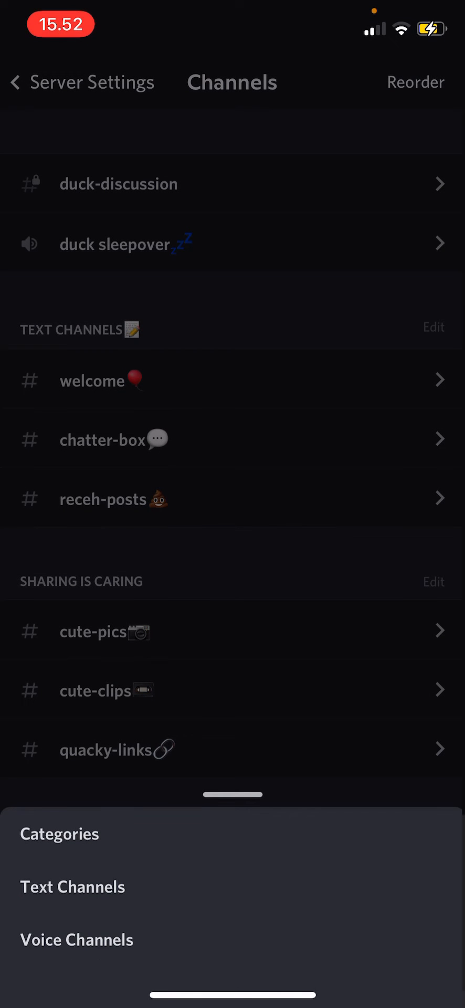
- Close the reorder sheet, view TEXT CHANNELS category settings, and exit without changes
left_click(415, 82)
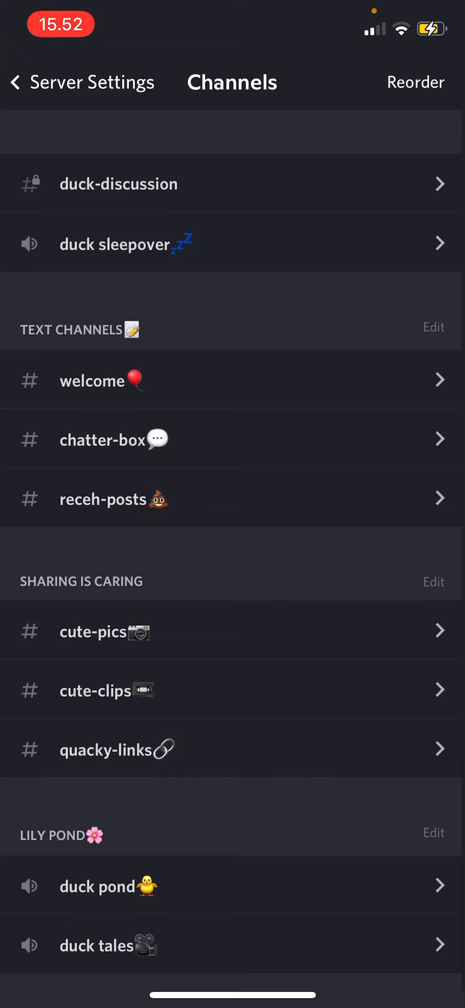
left_click(416, 82)
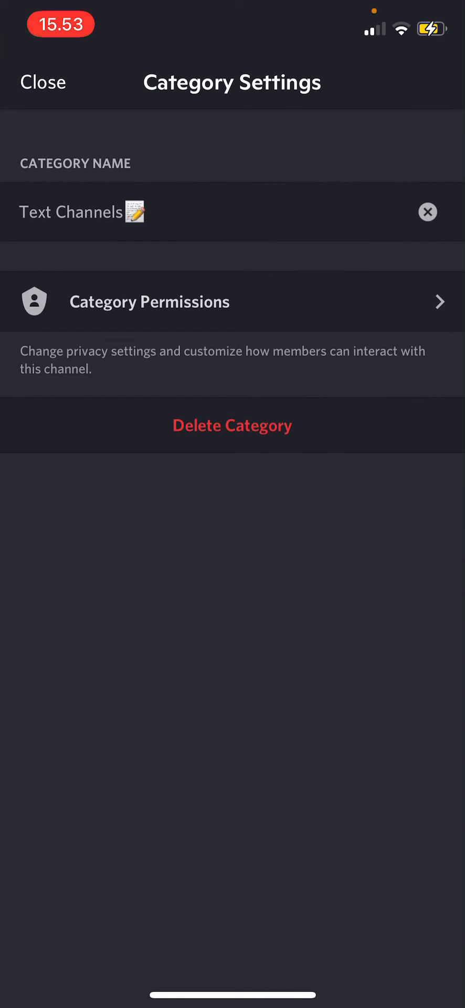
left_click(43, 82)
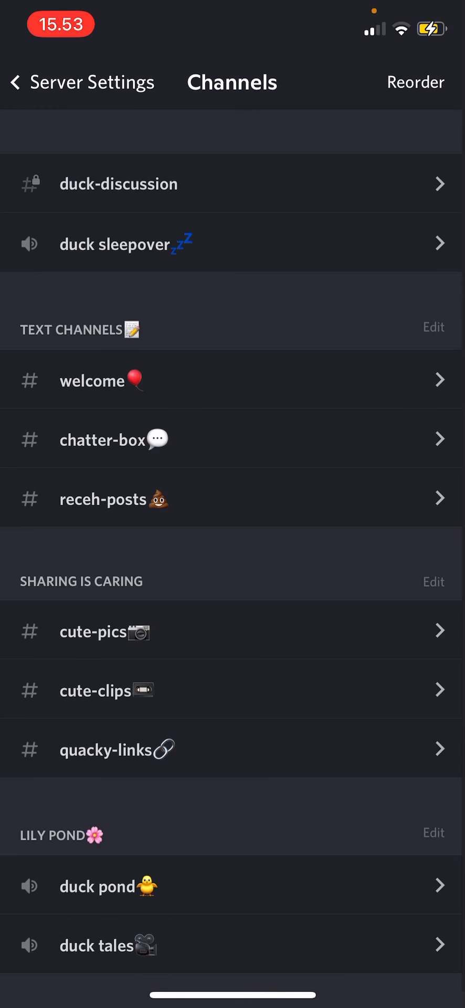